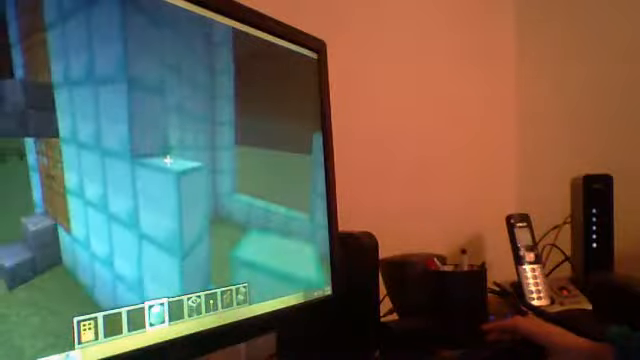
pyautogui.moveTo(170, 160)
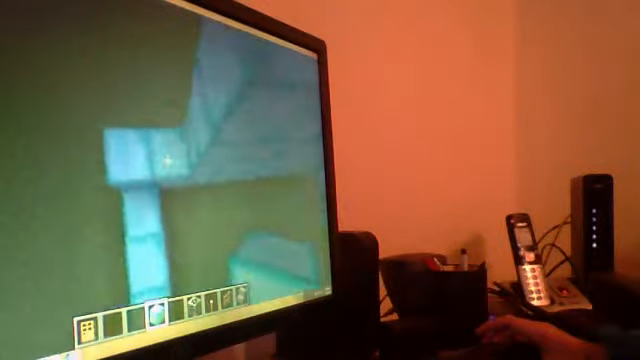
# - Open the creative inventory to the Decoration Blocks collection
pyautogui.press('e')
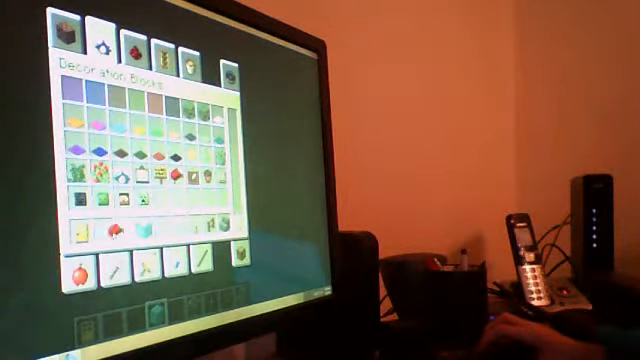
# - Return to the world holding the red bed, then reopen the creative inventory
pyautogui.press('e')
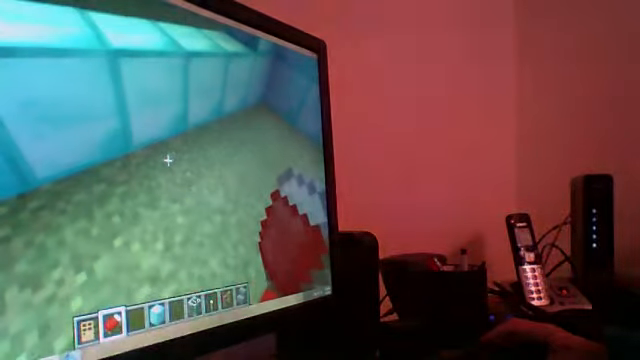
pyautogui.press('e')
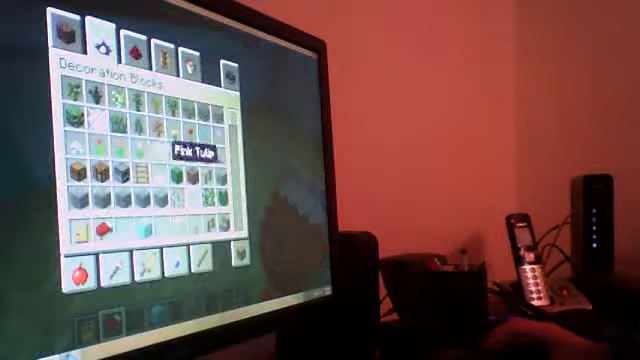